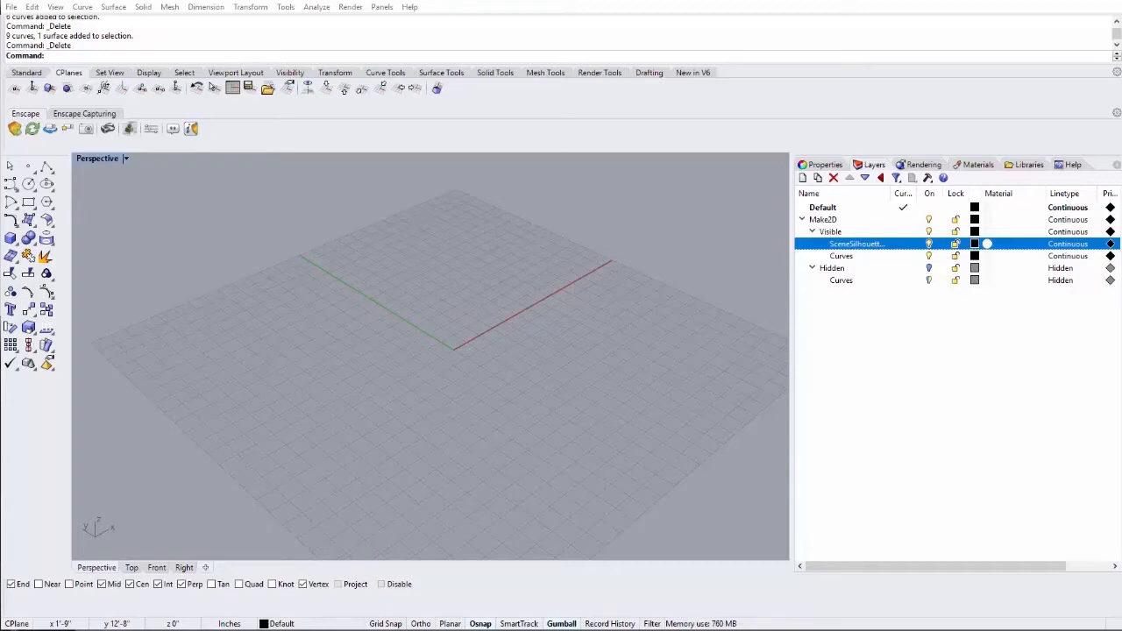
mouse_move(156, 579)
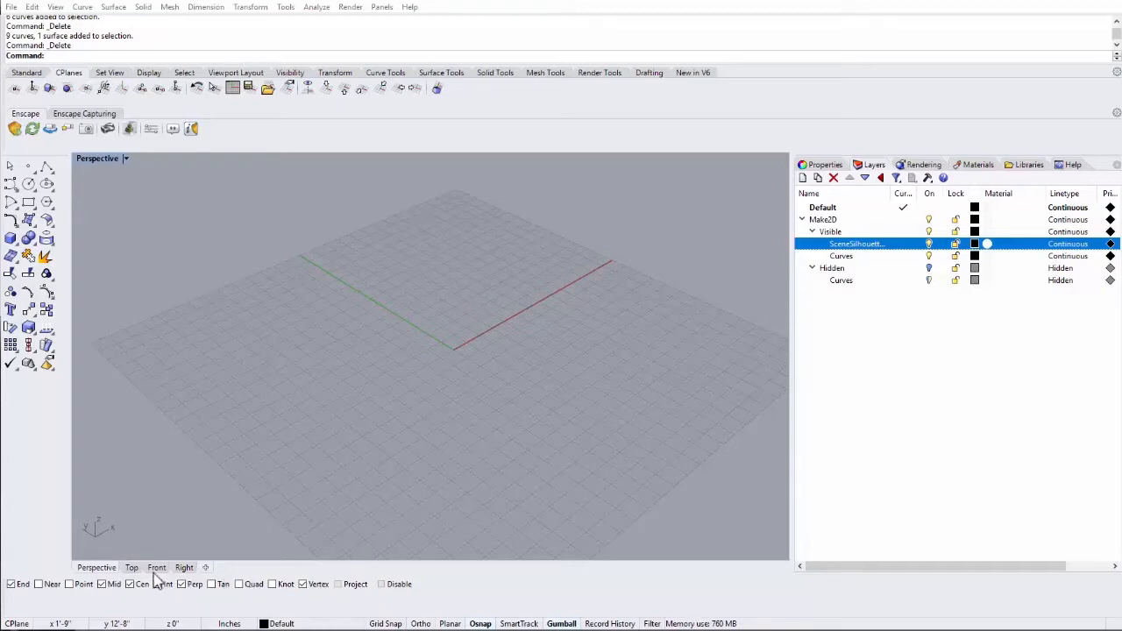
Step: Switch the viewport to the Top view of the empty model
click(132, 567)
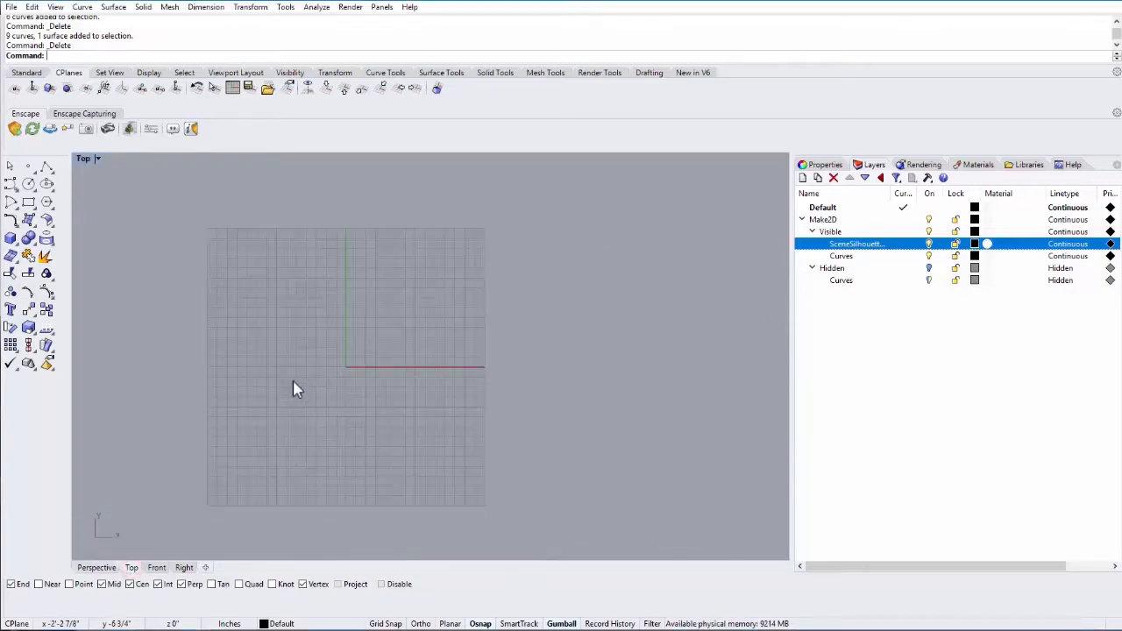
Step: Switch to the Front view and place control points for the wavy profile curves
click(156, 567)
text(Curve)
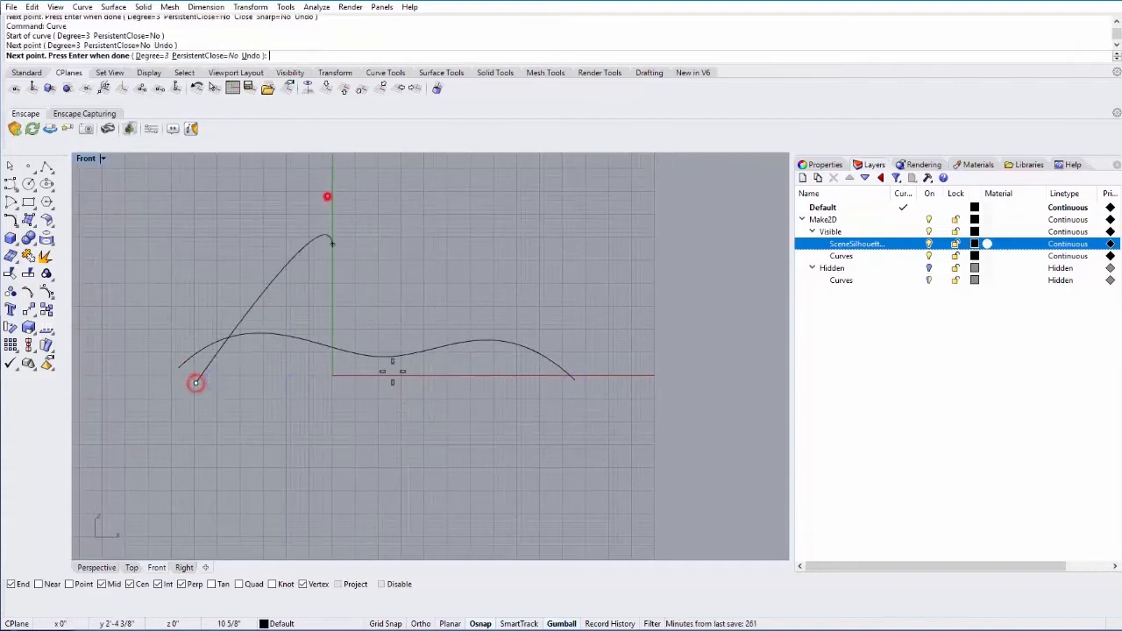
click(566, 336)
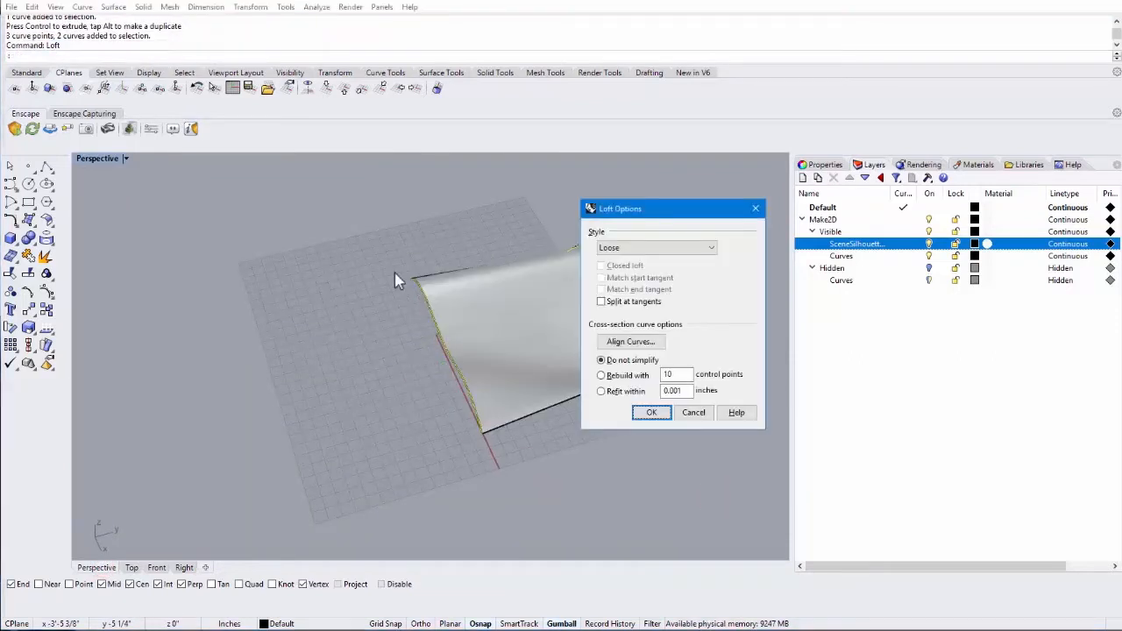
Step: Accept the Loose-style loft to create the wavy surface
click(651, 412)
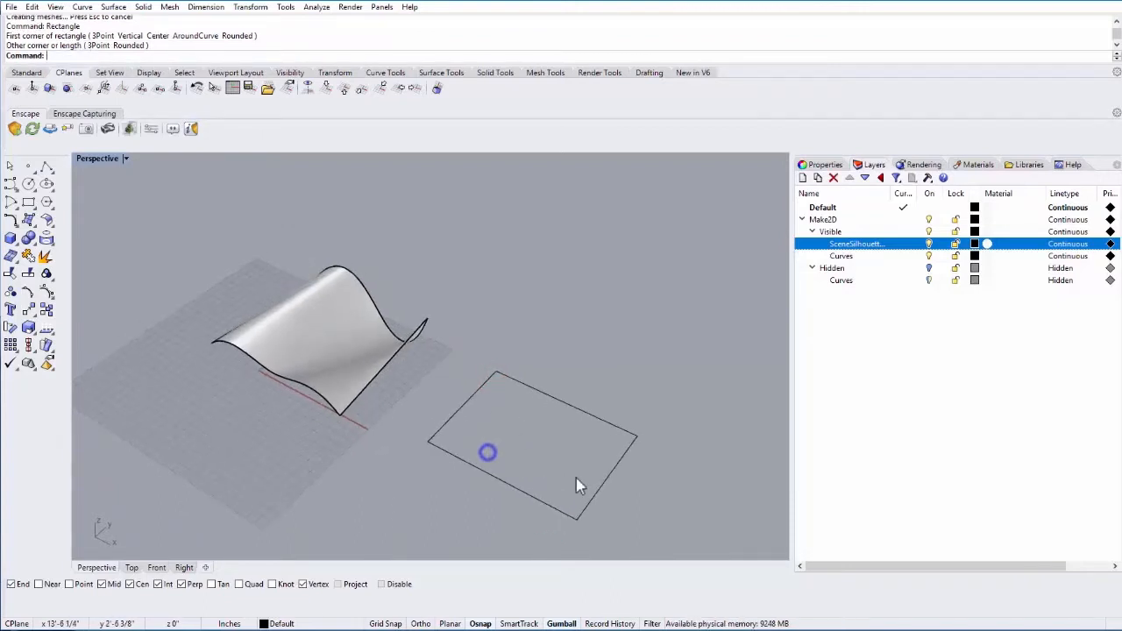
Step: Pick the wavy surface's edge and choose it from the Selection Menu
click(237, 342)
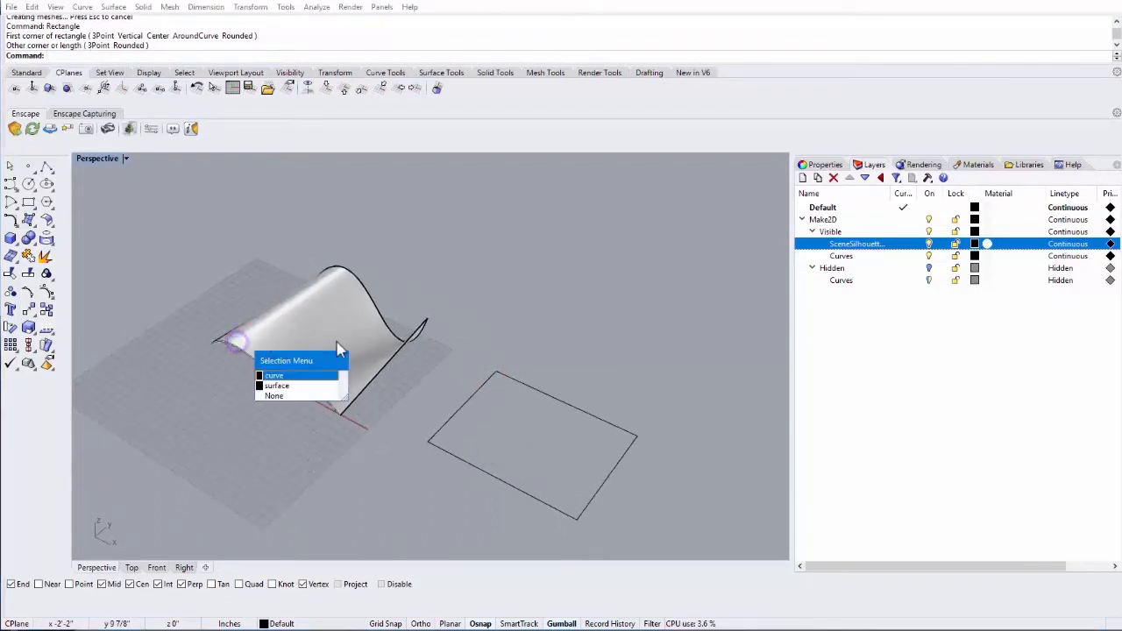
click(277, 386)
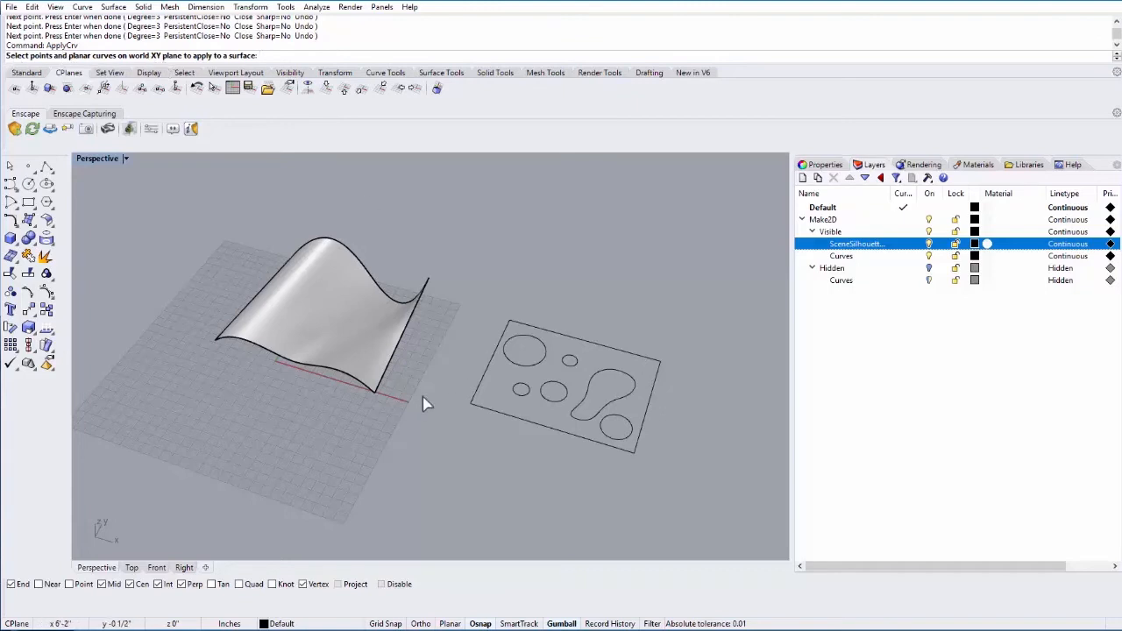
mouse_move(565, 412)
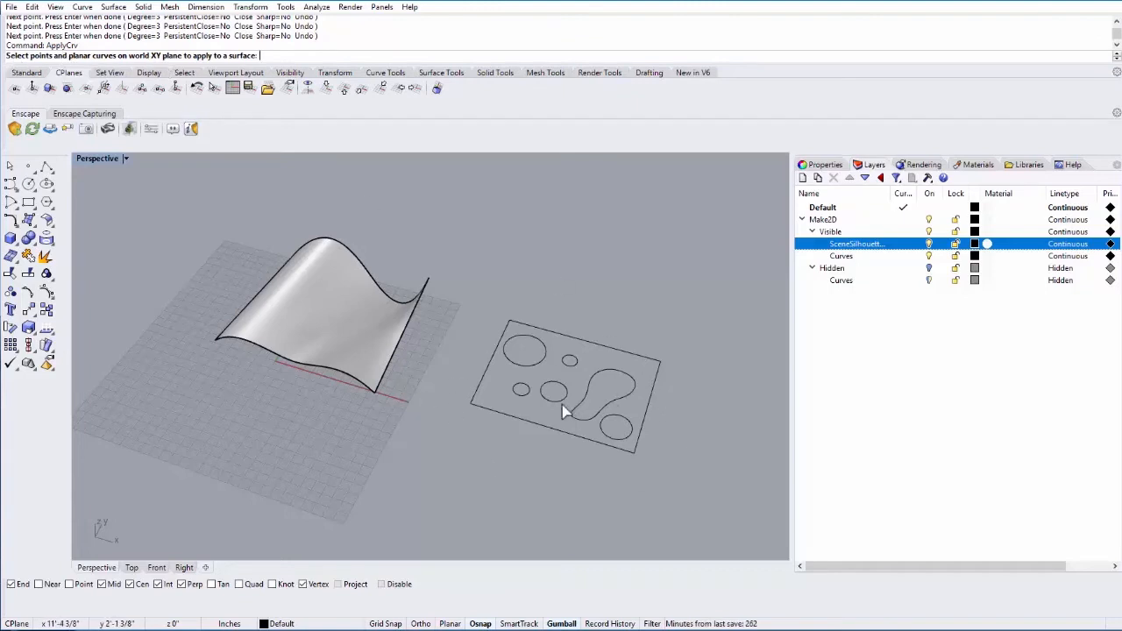
mouse_move(463, 306)
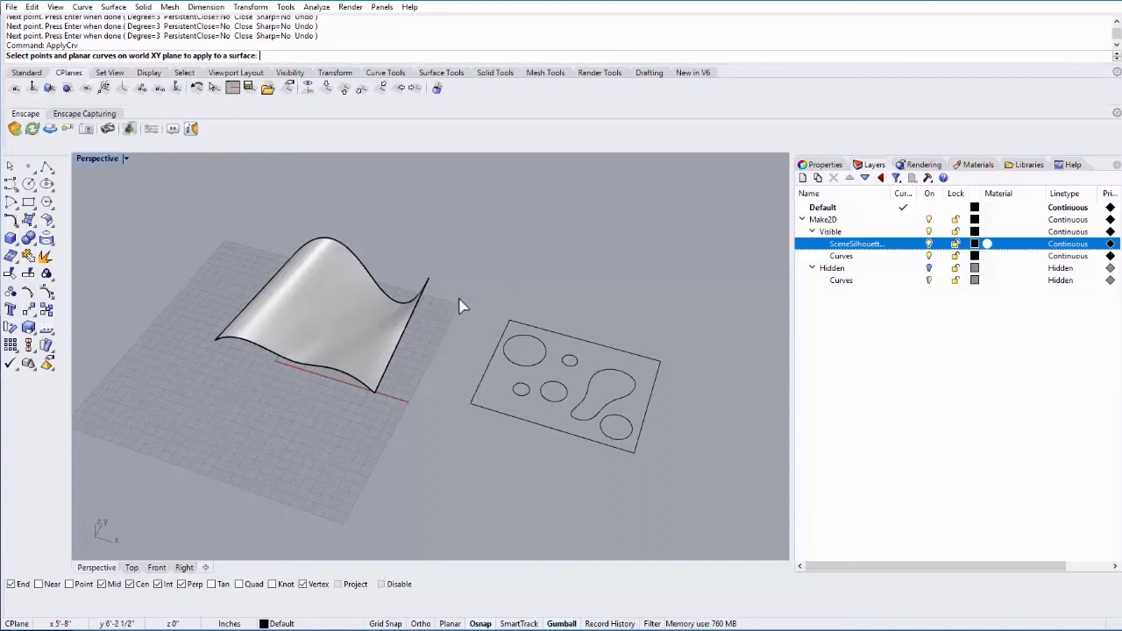
Step: Window-select the rectangle with its circles and blob for ApplyCrv
click(570, 386)
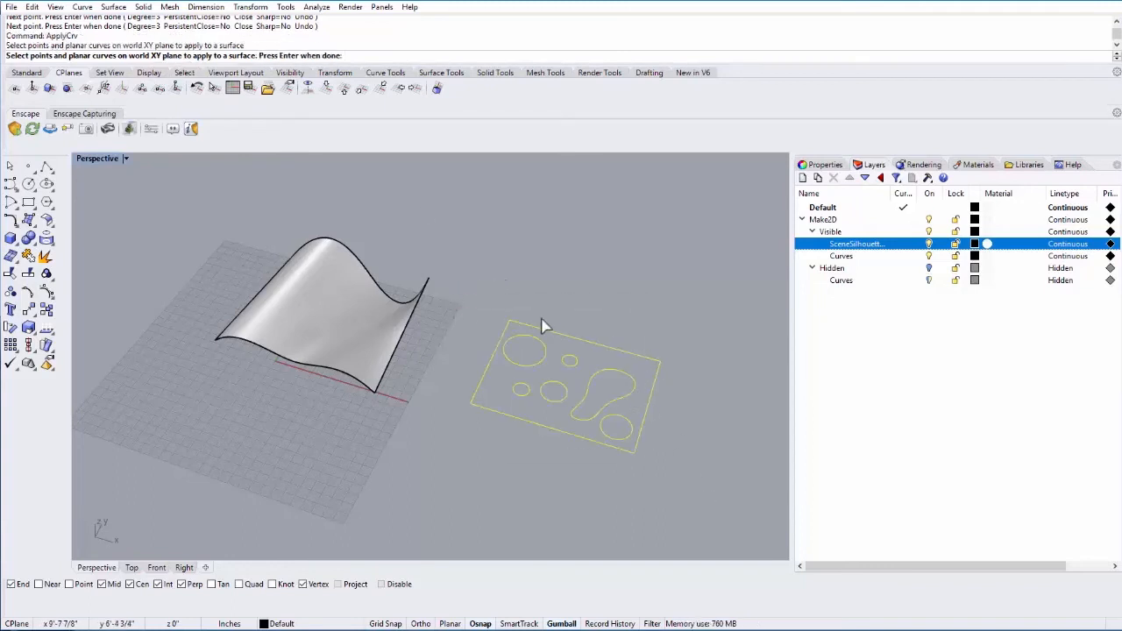